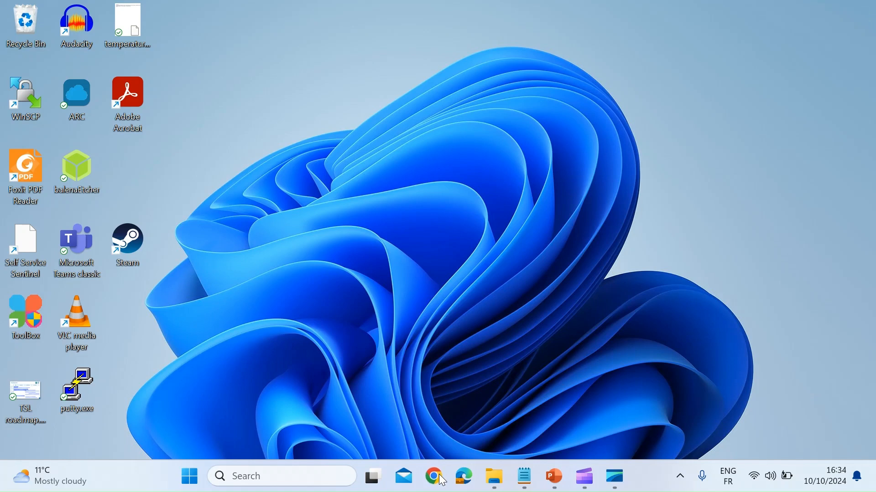
# Launch Chrome on a blank tab and bring up the Notepad note with the router link.
pyautogui.click(435, 477)
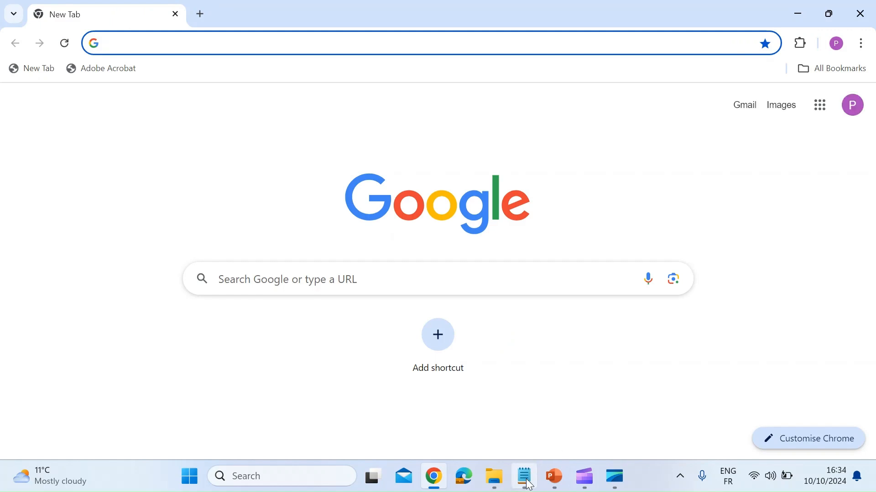
pyautogui.click(524, 476)
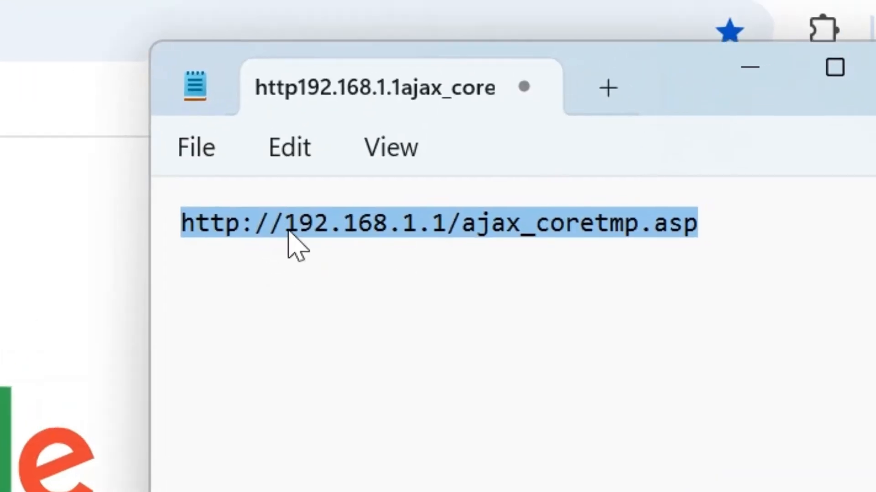
# Load 192.168.1.1 from the note in Chrome to reach the ASUS RT-AX88U sign-in page.
pyautogui.click(374, 328)
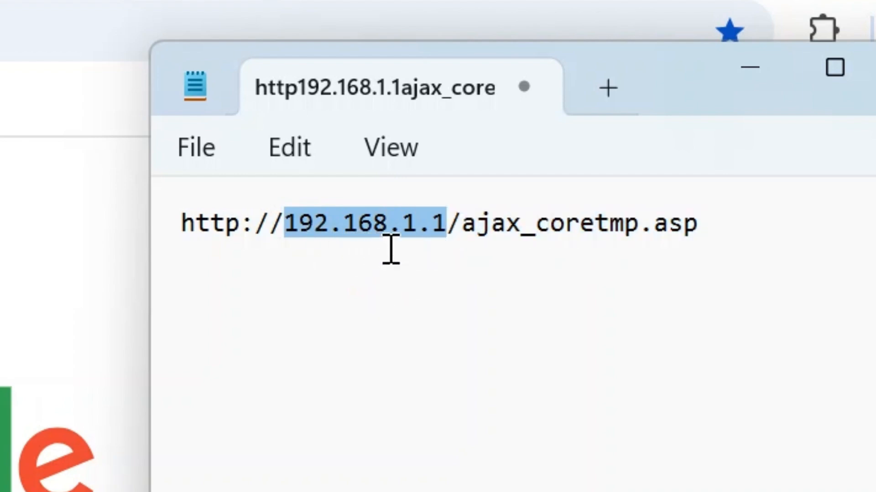
pyautogui.click(720, 215)
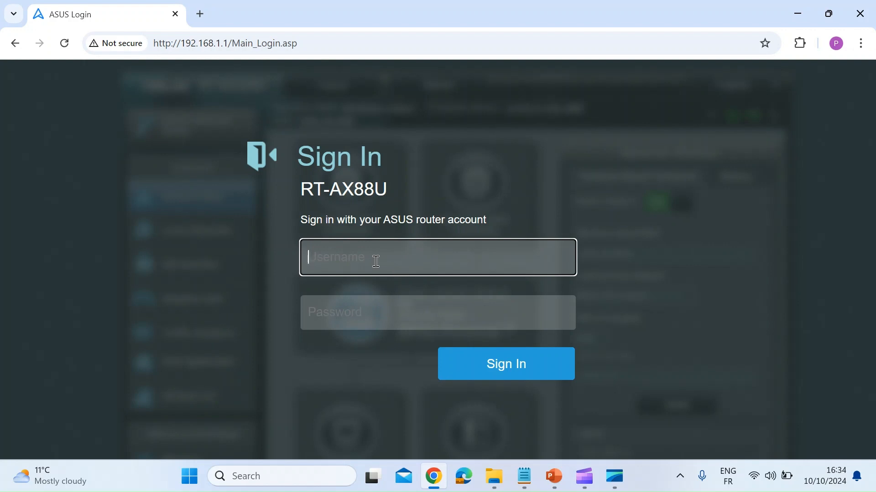
# Sign in to the ASUS router web UI as admin.
pyautogui.write('admin')
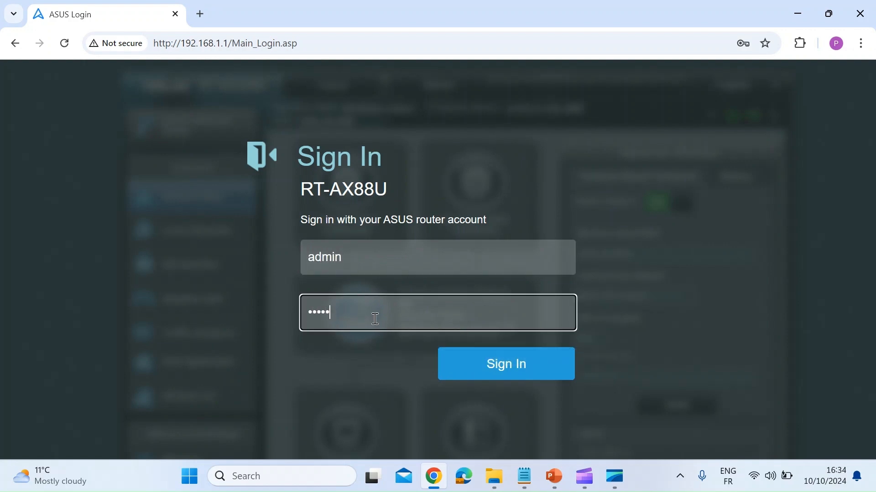
pyautogui.click(504, 364)
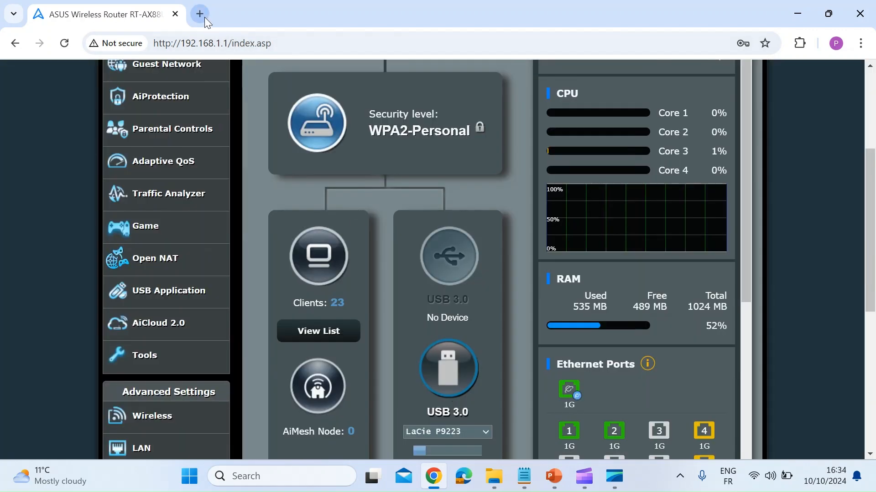
pyautogui.click(199, 13)
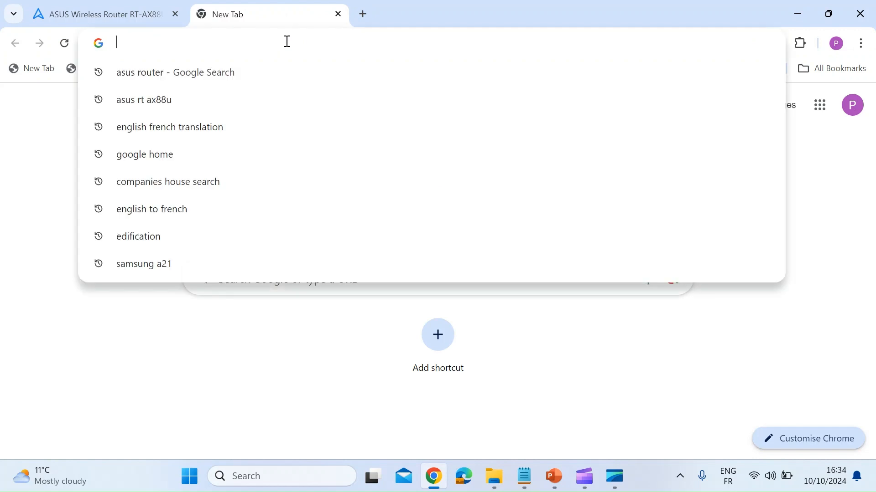
pyautogui.write('http://192.168.1.1/ajax_coretmp.asp')
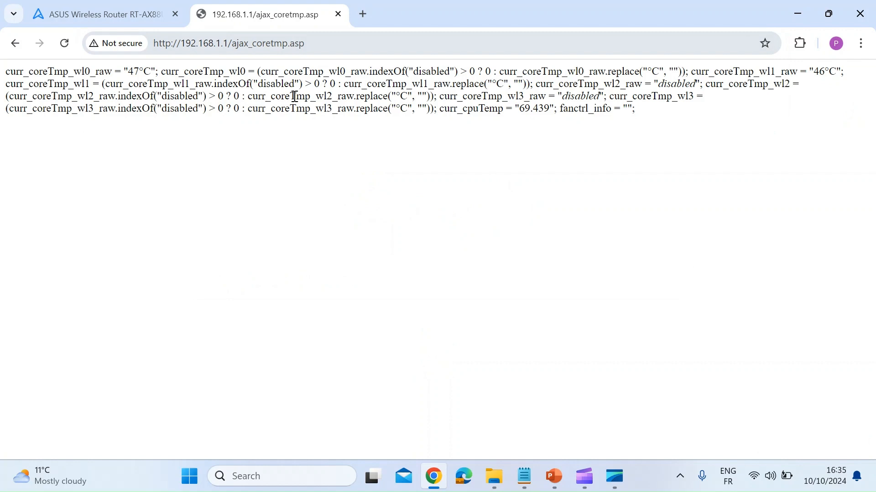
pyautogui.moveTo(206, 173)
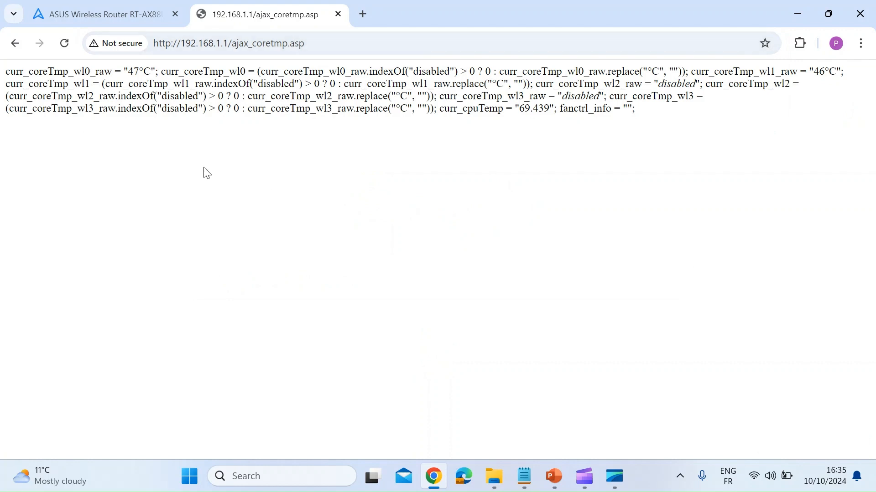
pyautogui.moveTo(201, 157)
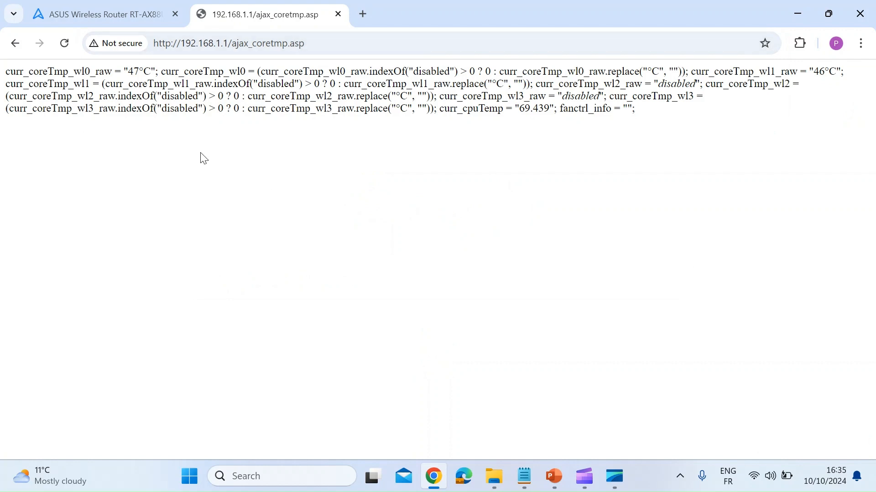
pyautogui.moveTo(141, 188)
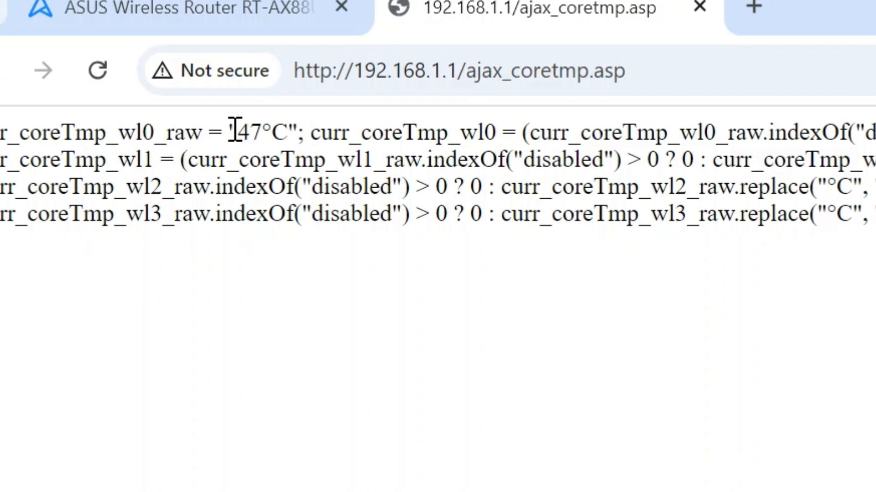
pyautogui.doubleClick(257, 132)
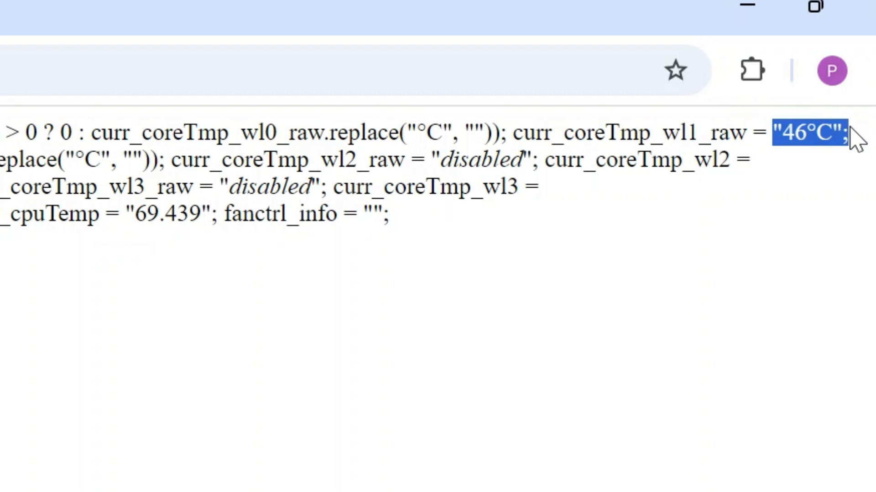
pyautogui.moveTo(497, 462)
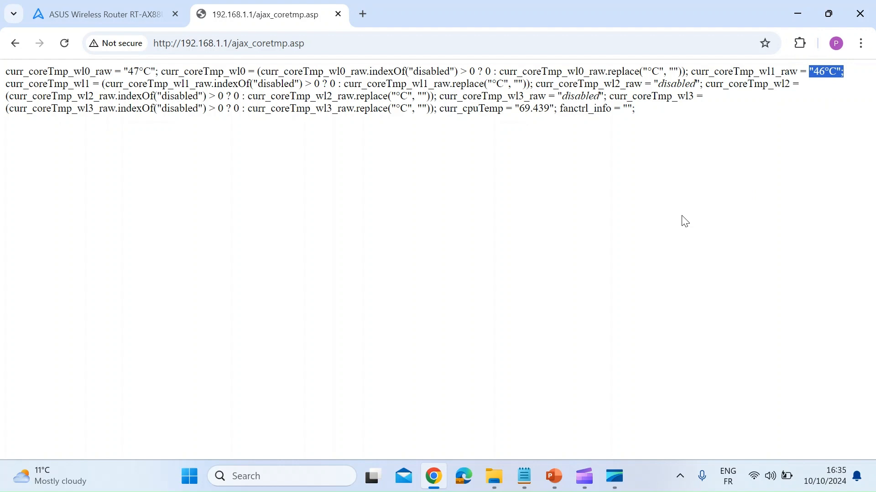
pyautogui.moveTo(568, 303)
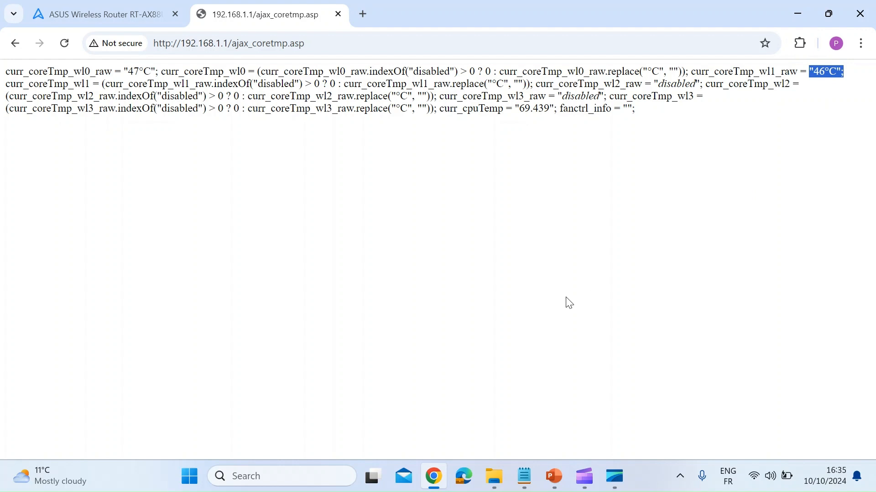